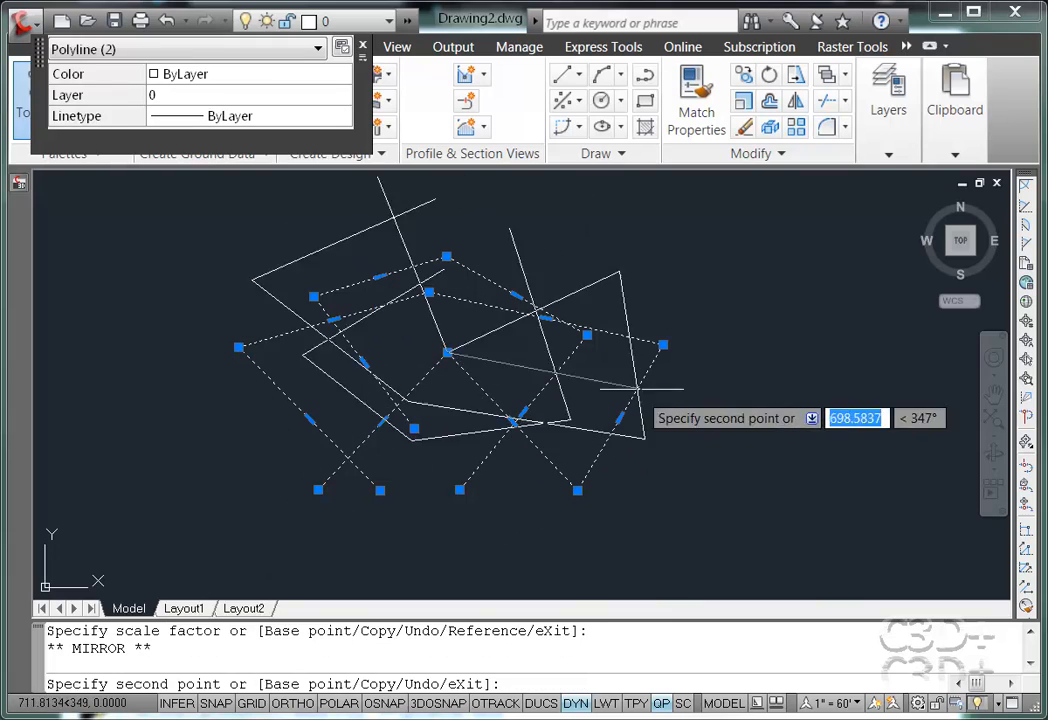
pyautogui.moveTo(465, 490)
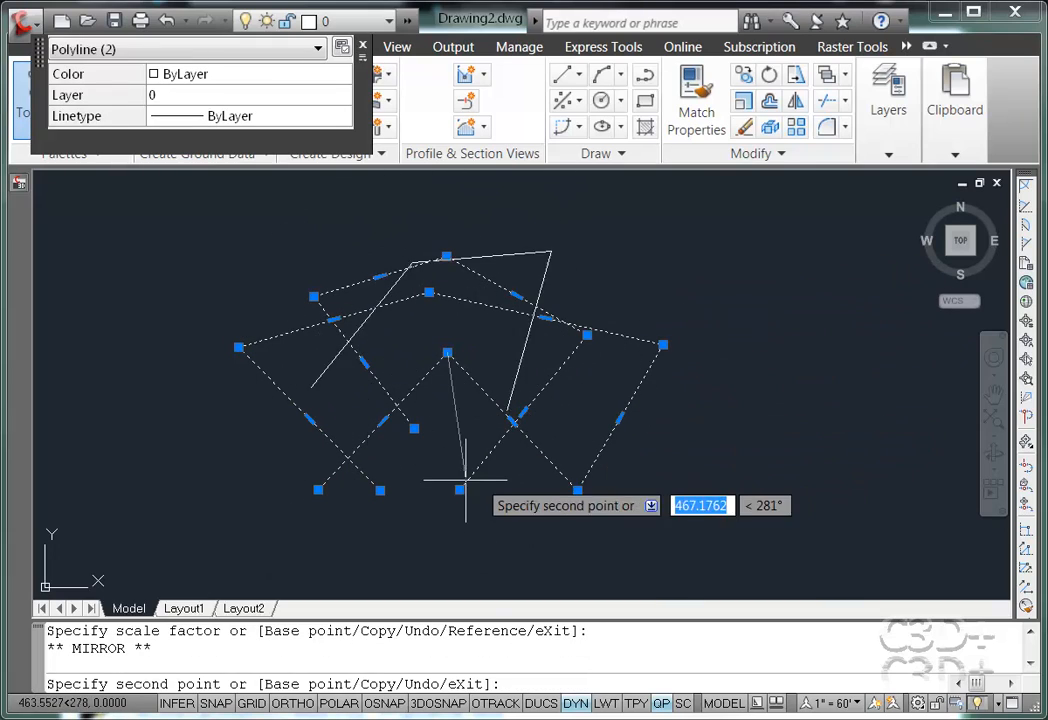
# Step: Cancel the mirror grip edit so both polylines keep their original shape
pyautogui.press('Escape')
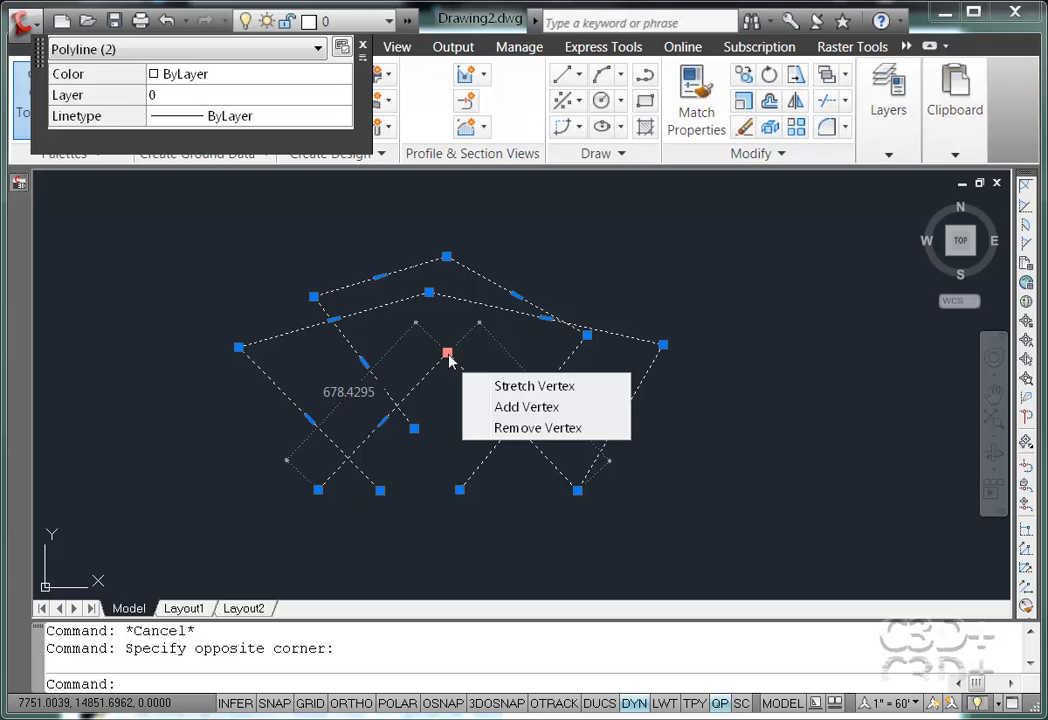
# Step: Remove the central vertex from the larger polyline's bottom edge
pyautogui.click(538, 427)
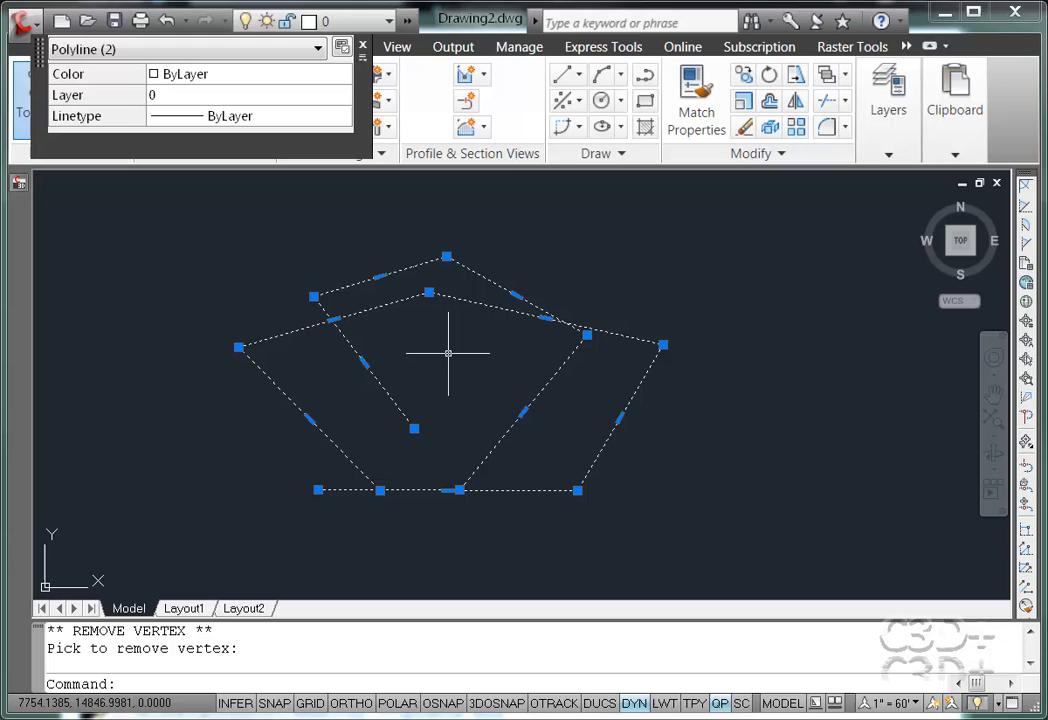
pyautogui.press('Escape')
pyautogui.write('op')
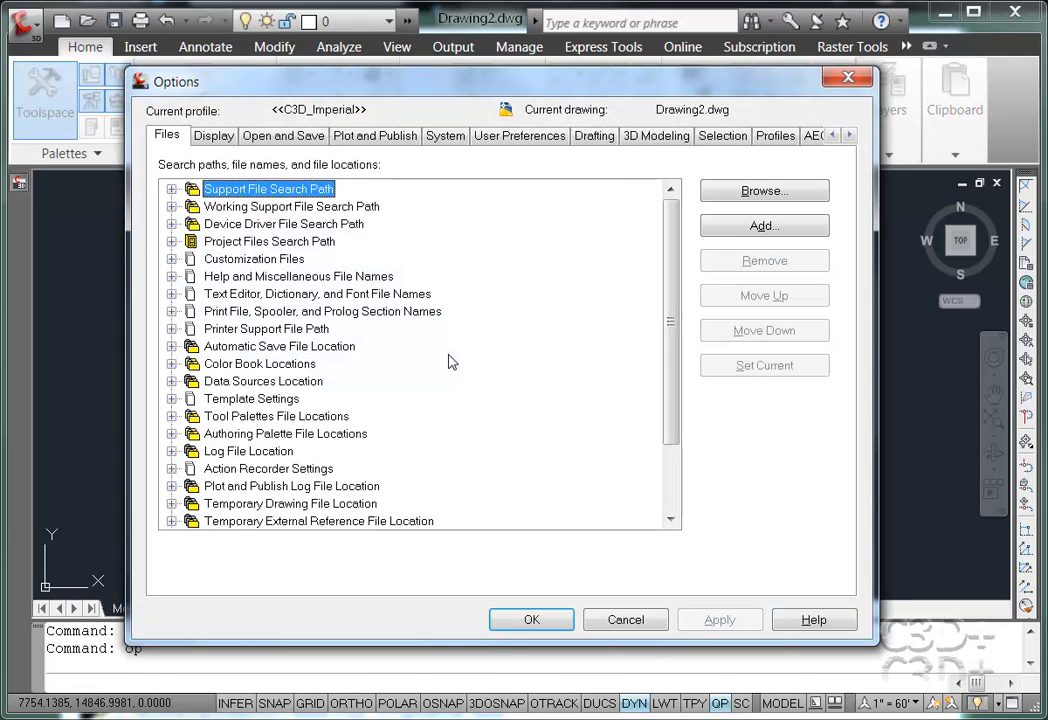
# Step: On the Options Selection tab, uncheck Show dynamic grip menu
pyautogui.click(722, 135)
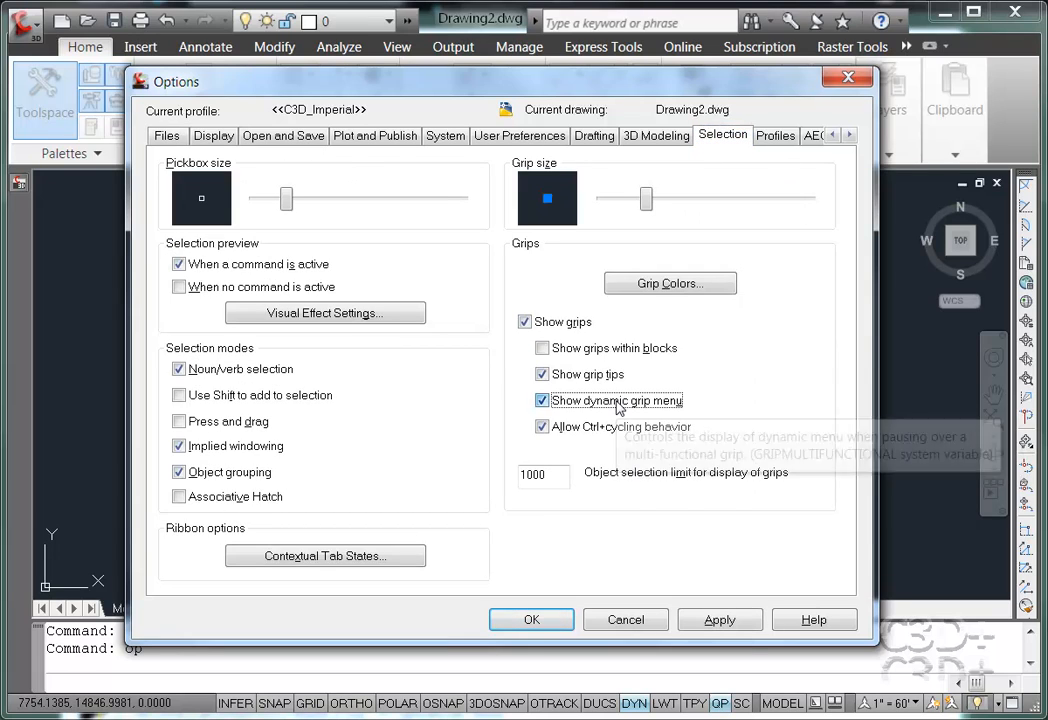
pyautogui.click(542, 400)
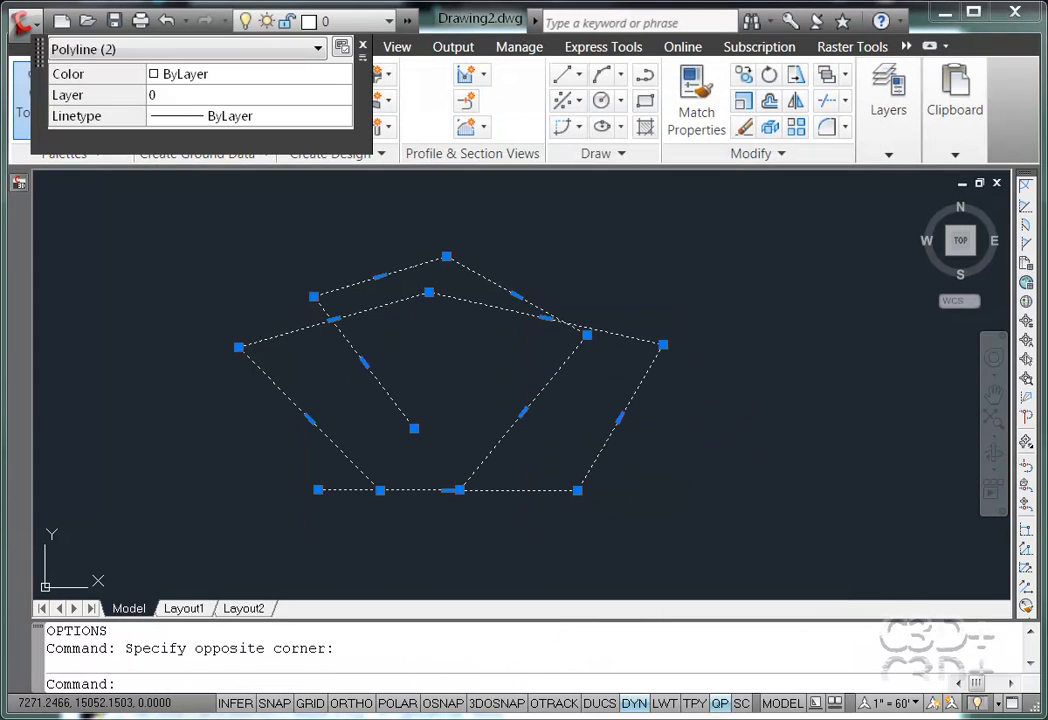
pyautogui.moveTo(314, 297)
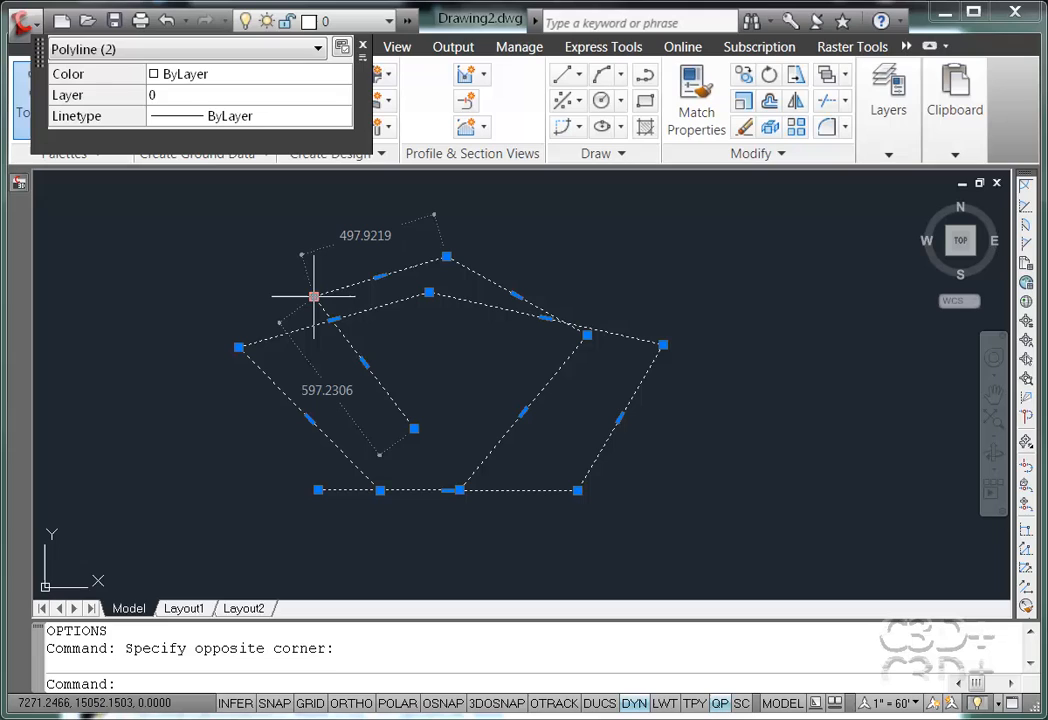
pyautogui.write('e')
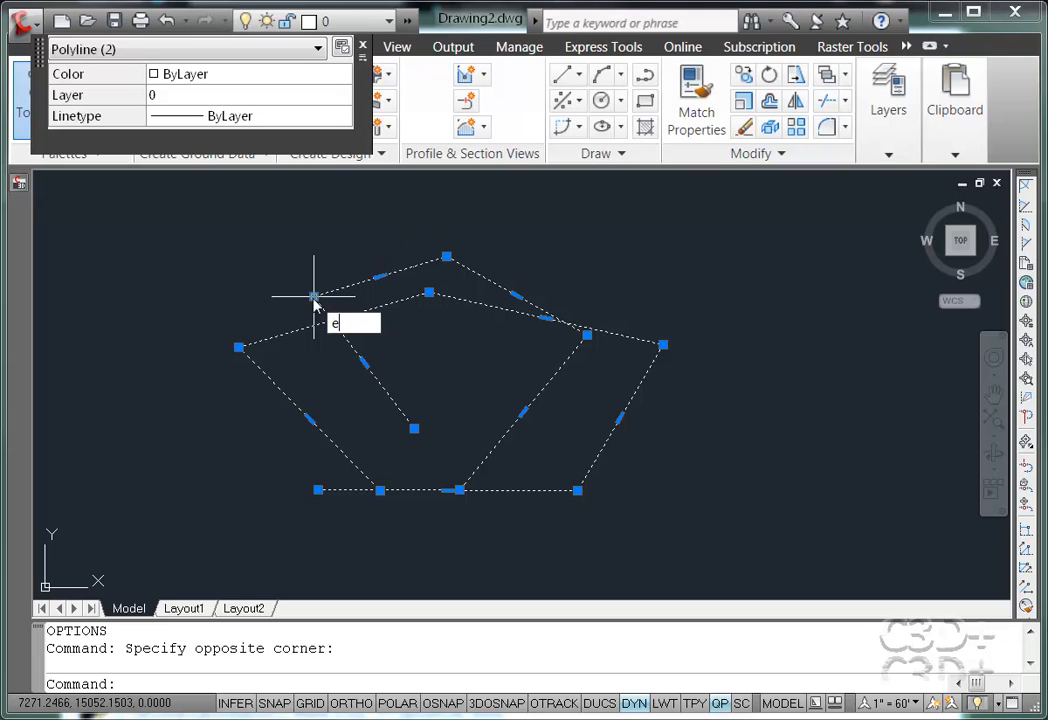
pyautogui.press('Return')
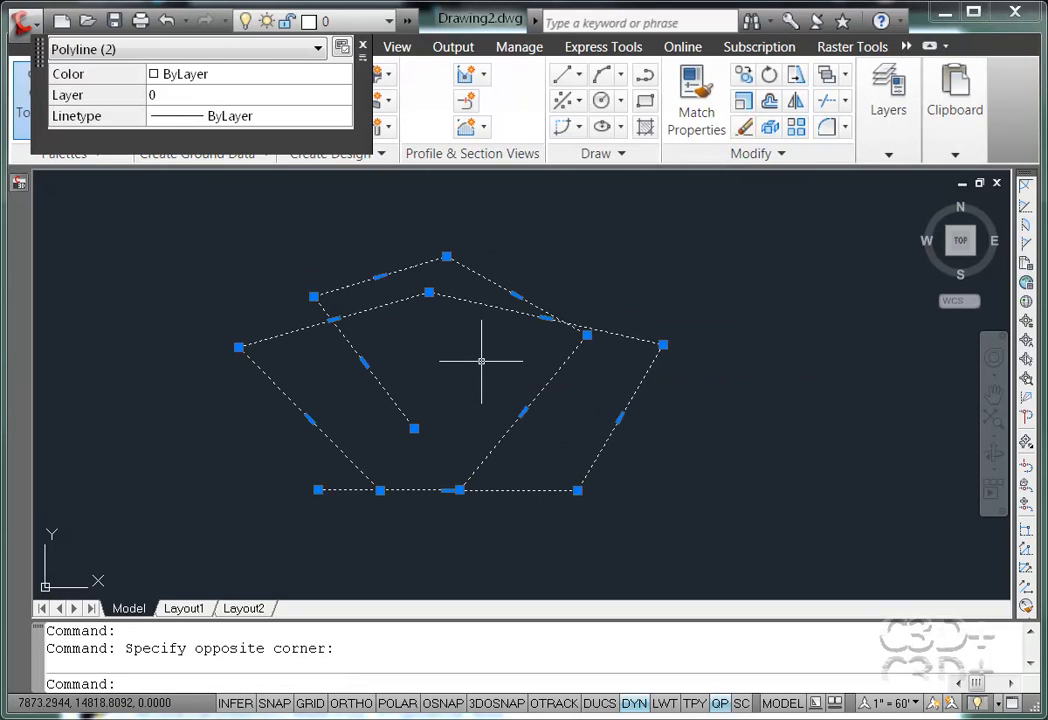
pyautogui.moveTo(310, 427)
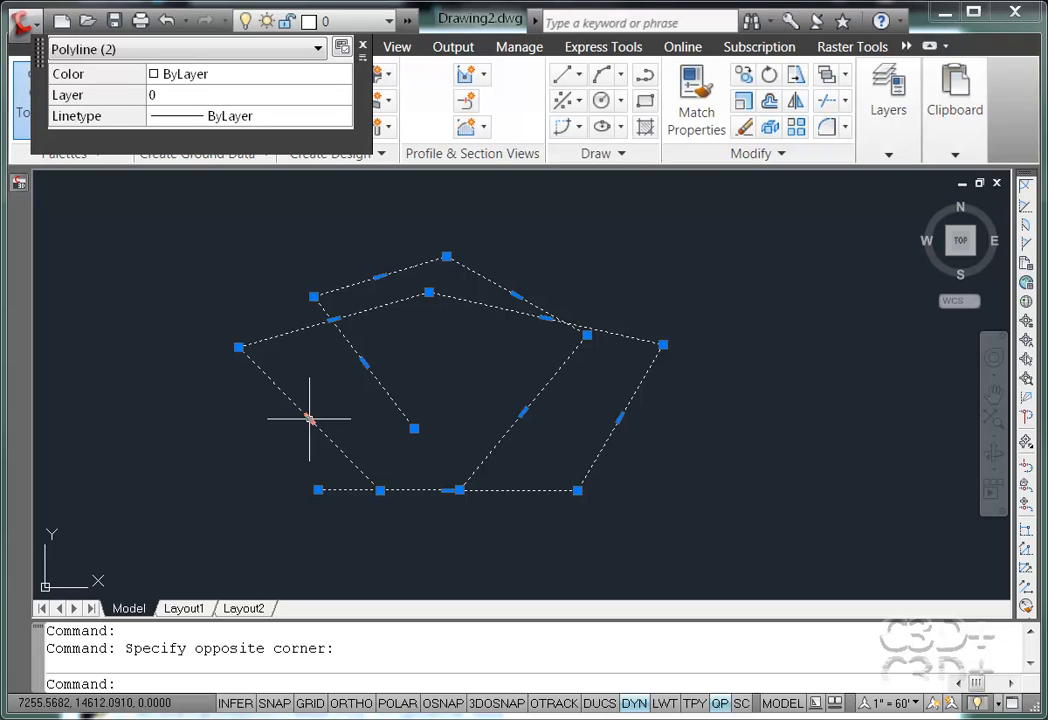
pyautogui.click(310, 420)
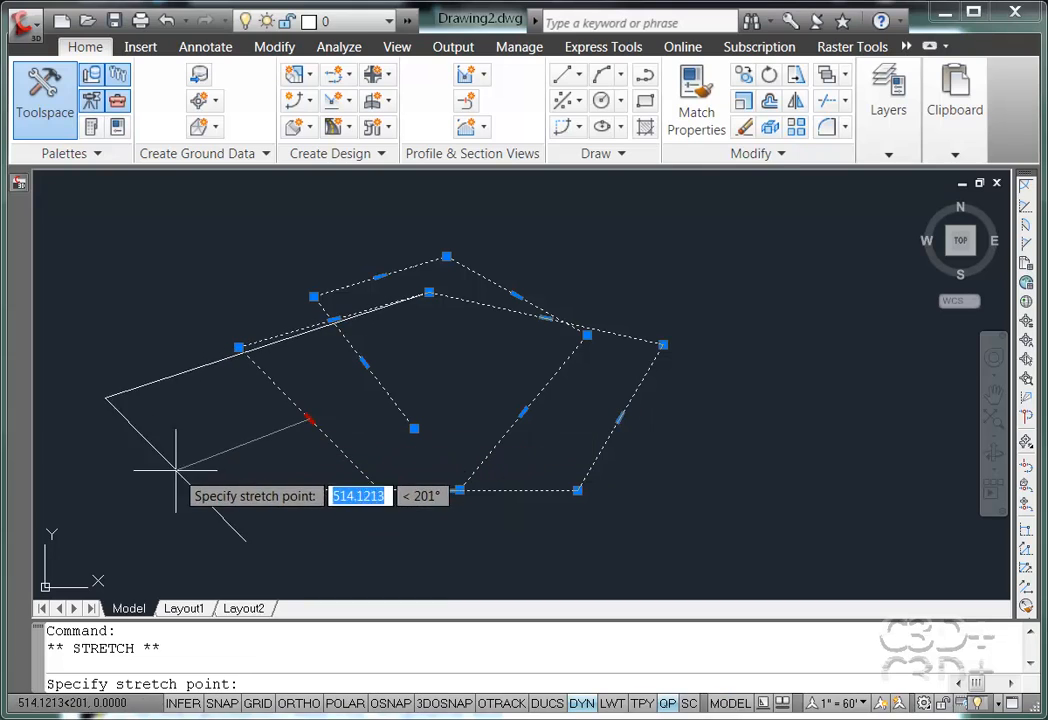
pyautogui.moveTo(230, 430)
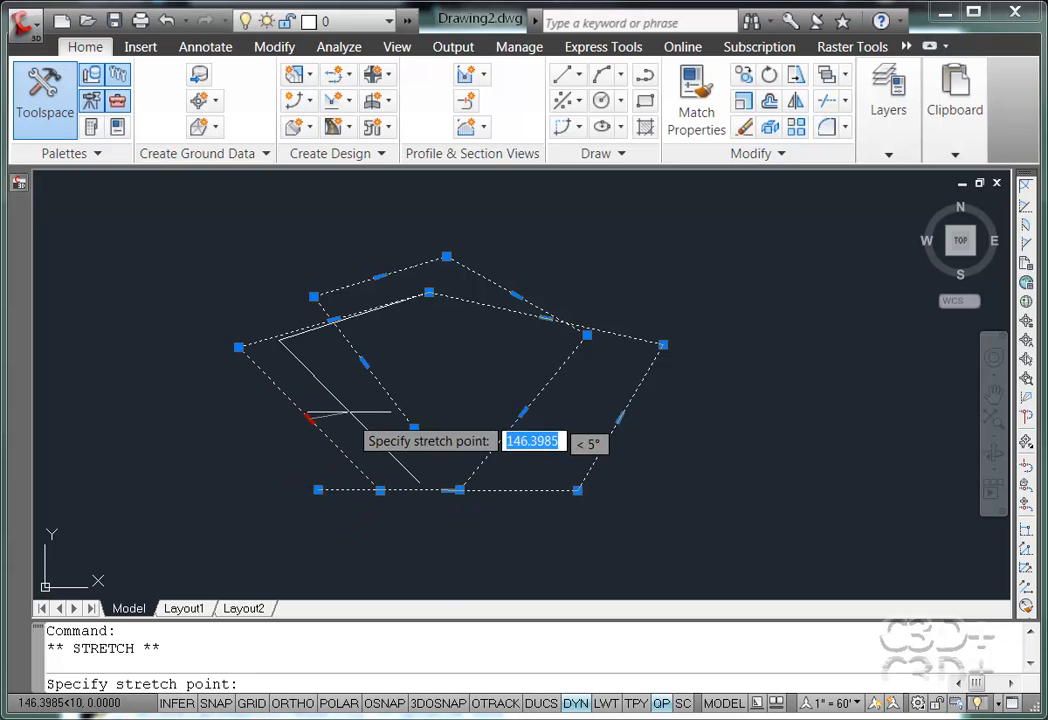
pyautogui.moveTo(255, 470)
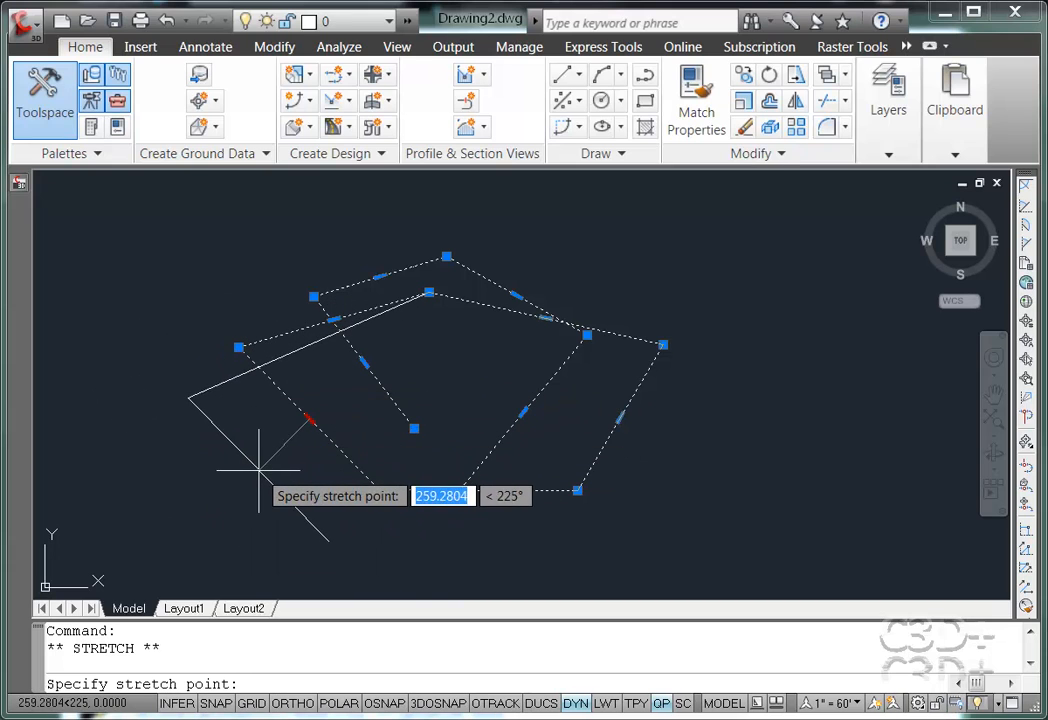
pyautogui.moveTo(245, 445)
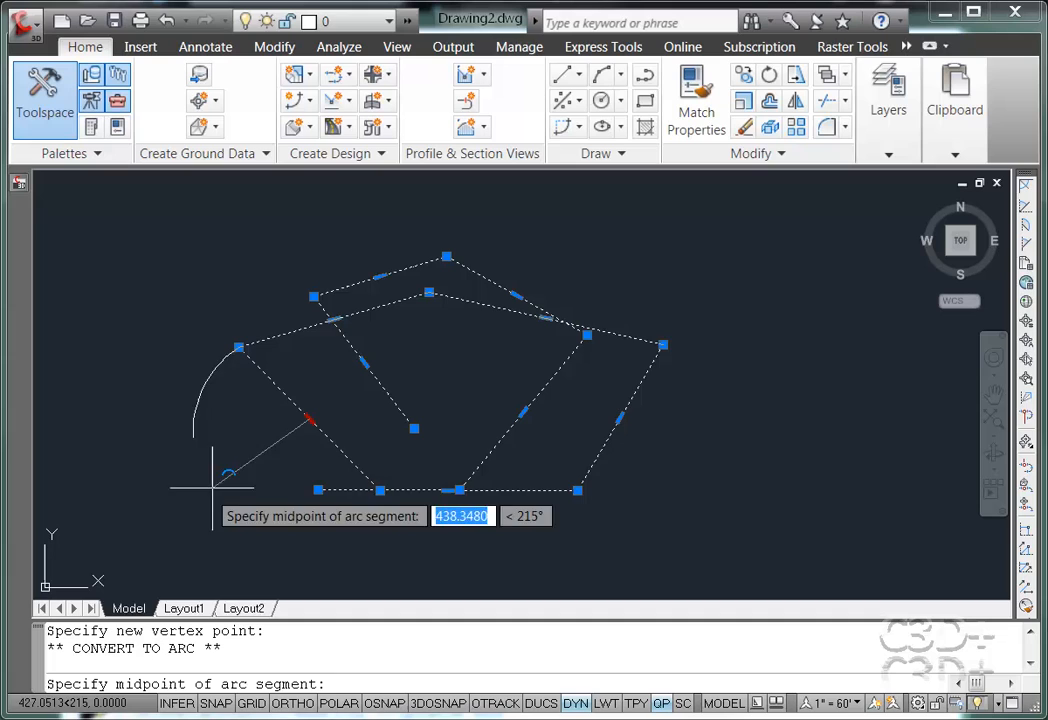
pyautogui.moveTo(220, 490)
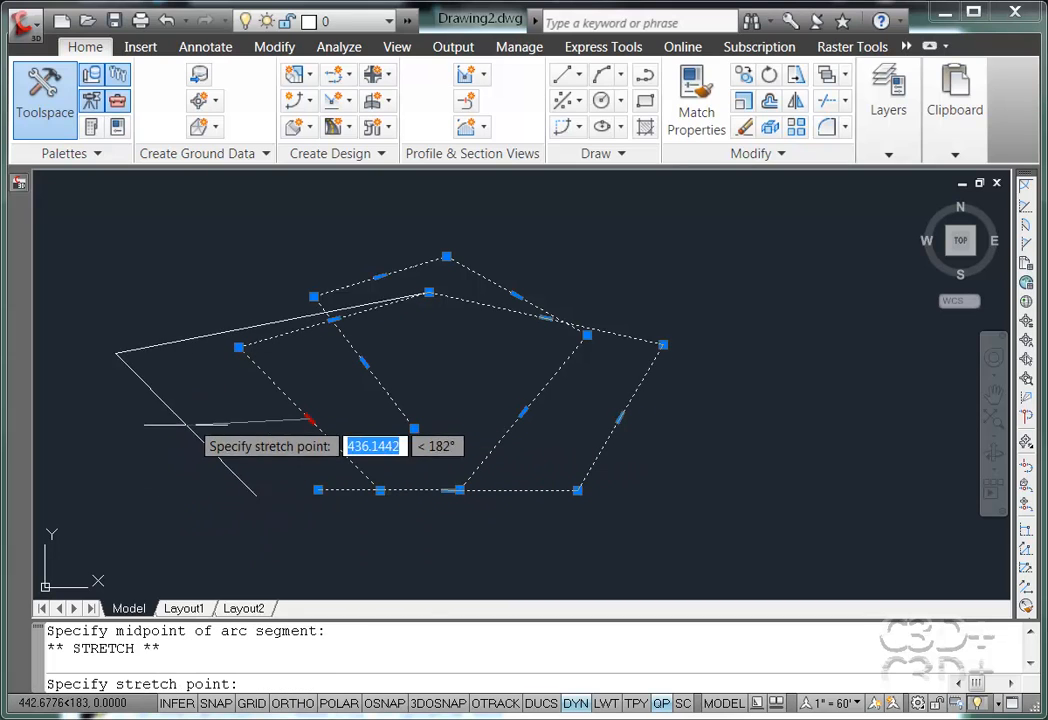
pyautogui.press('Escape')
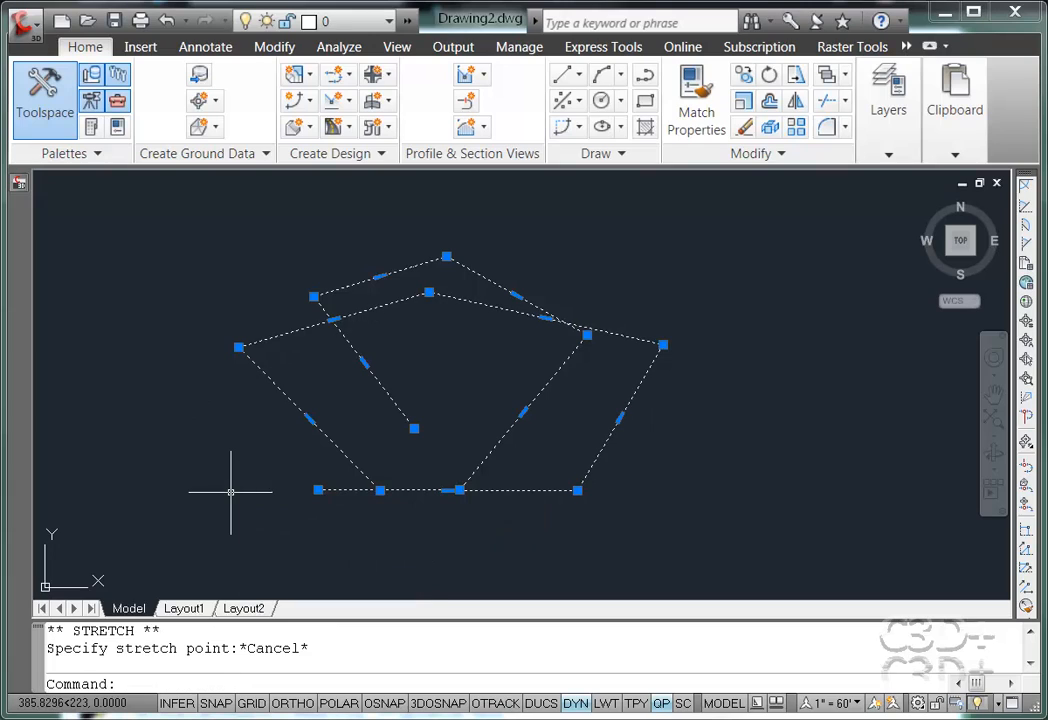